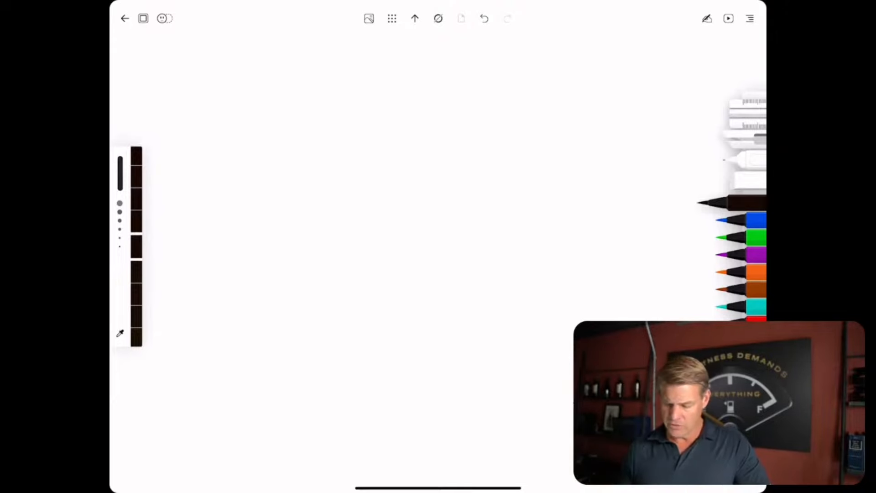
Sketch a red rectangle near the top and hand-write CA LLC inside it.
drag(274, 55, 318, 162)
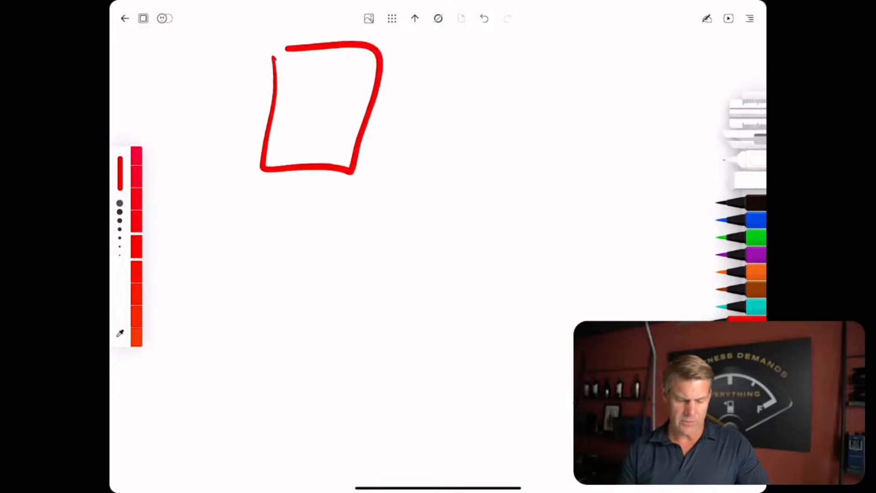
drag(287, 78, 355, 81)
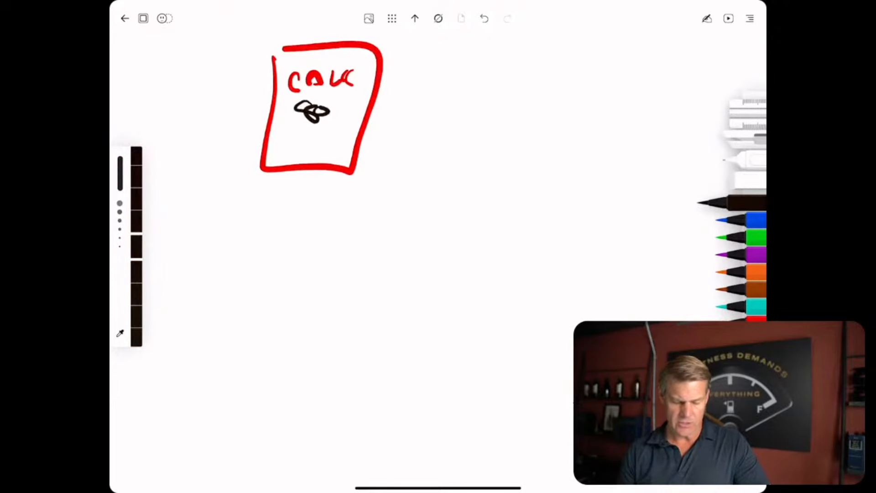
Draw a teal WST box under CA LLC and link the two with a black line.
click(732, 306)
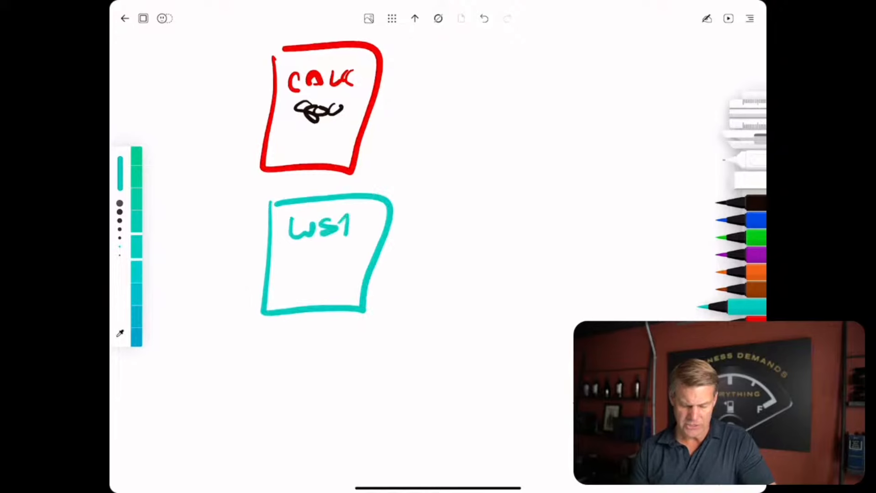
click(726, 204)
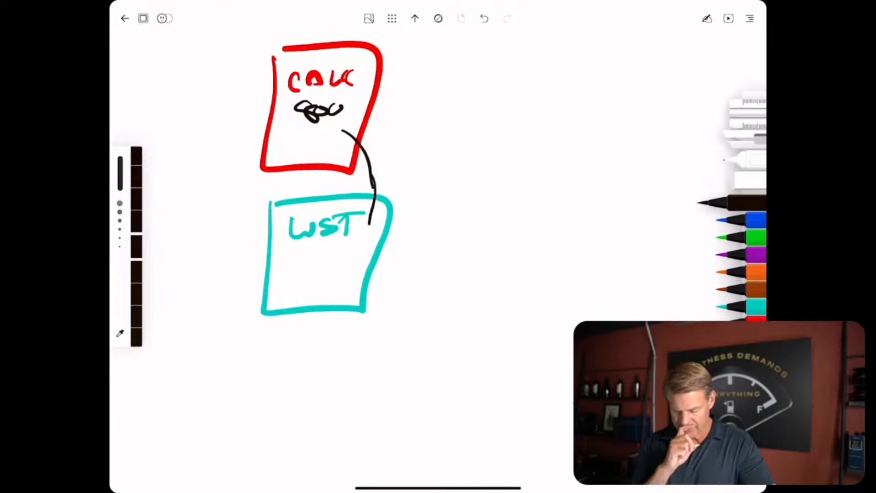
Draw a green LT box below WST with green arrows from WST to it and onward right.
click(755, 238)
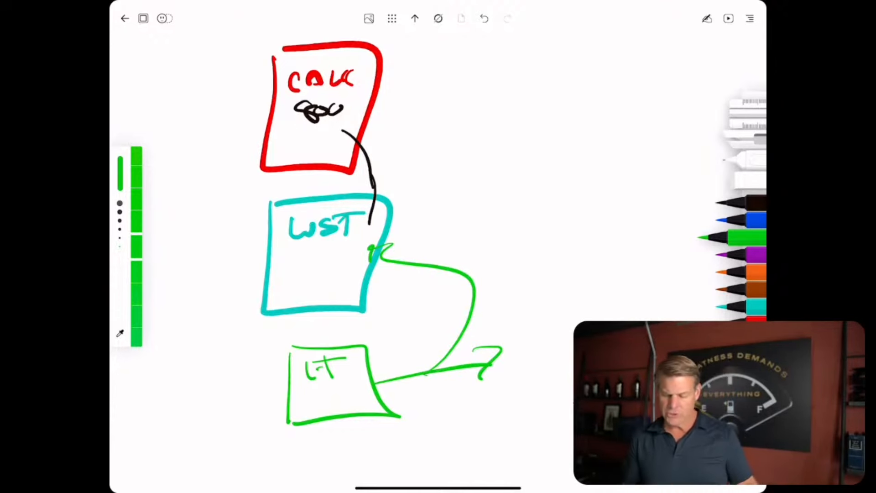
click(727, 202)
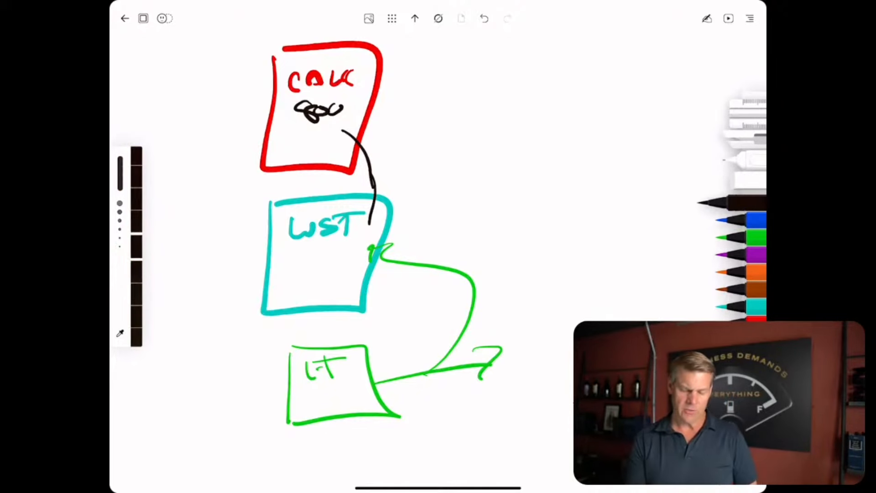